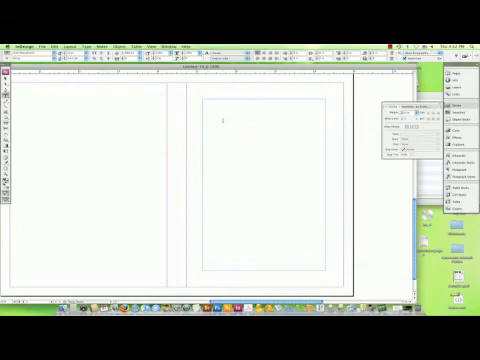
text(Happy)
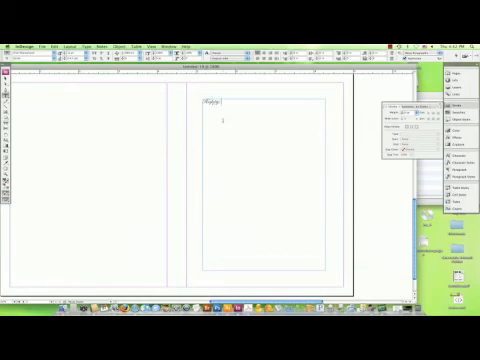
text(Anniversary)
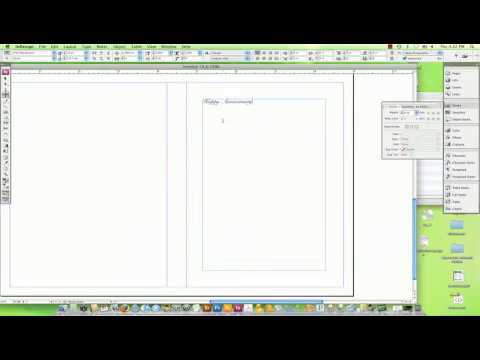